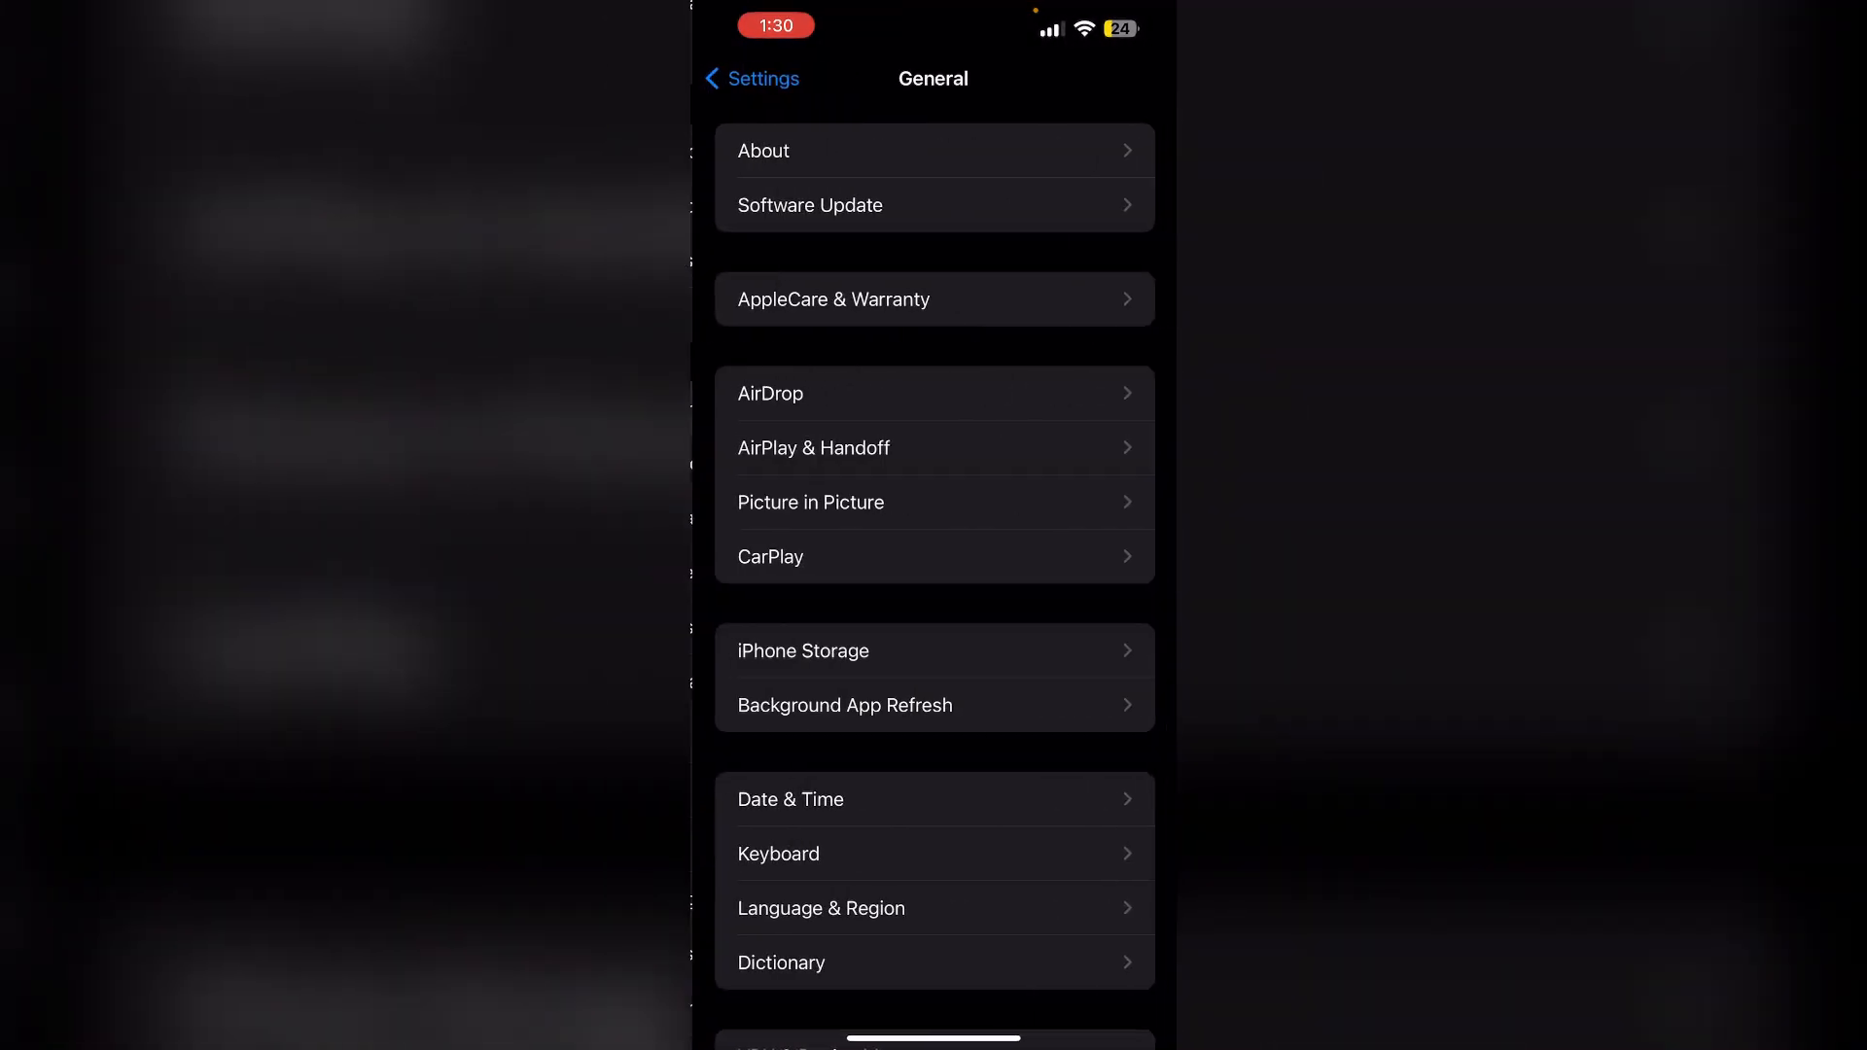
Step: Show the Software Update page confirming iOS 17.5.1 is up to date
click(809, 205)
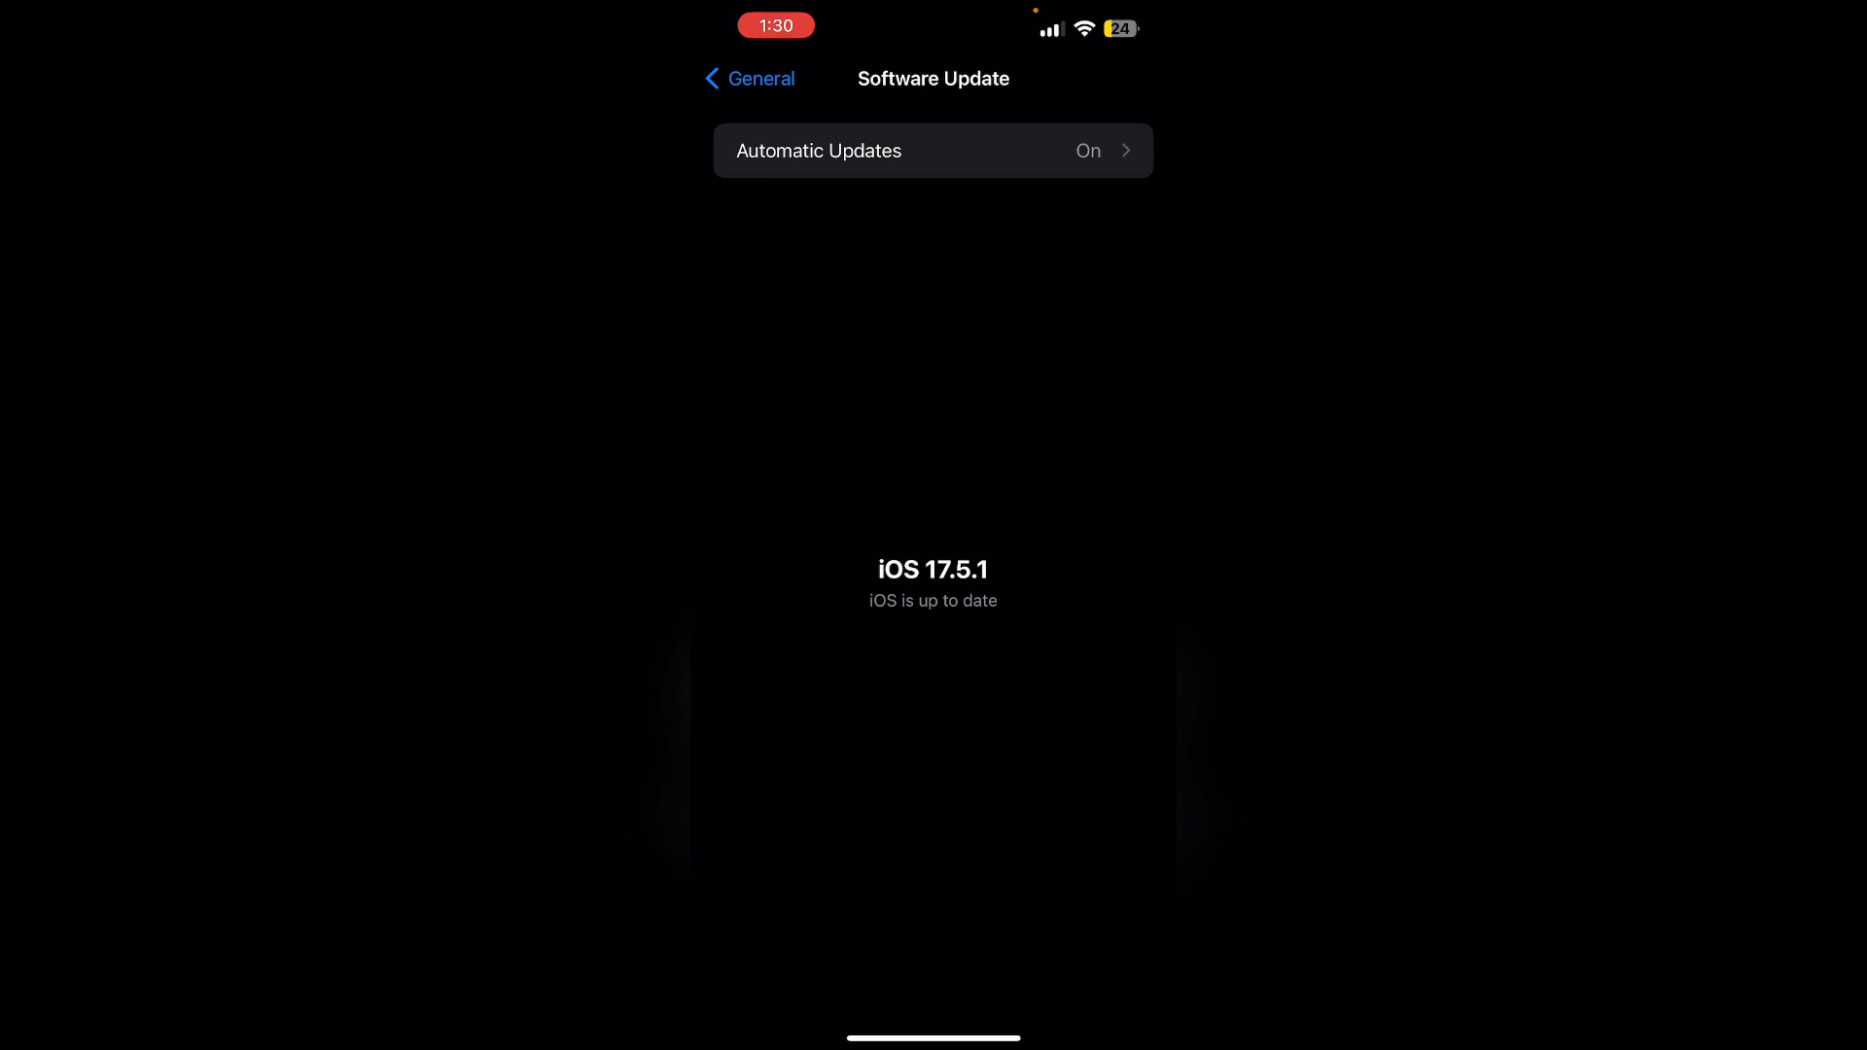
Step: Return to the General list and reveal Transfer or Reset iPhone near the bottom
click(746, 77)
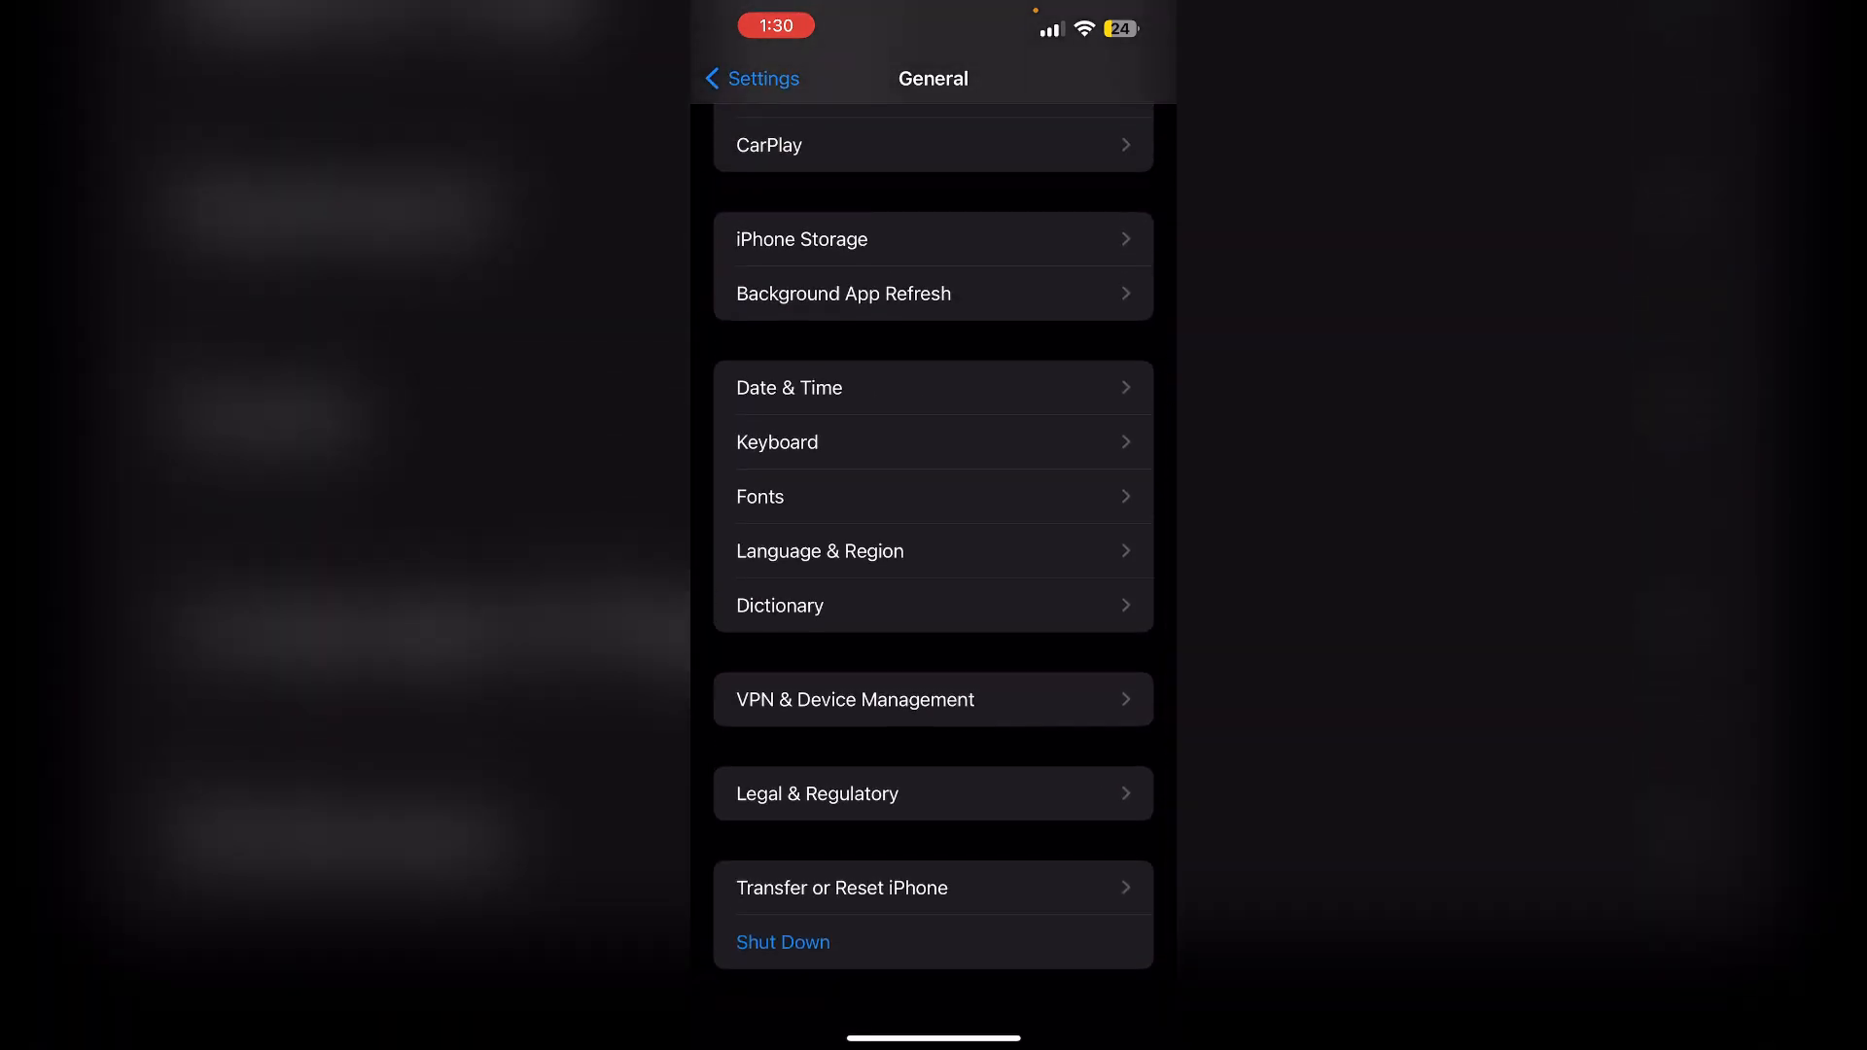
click(842, 887)
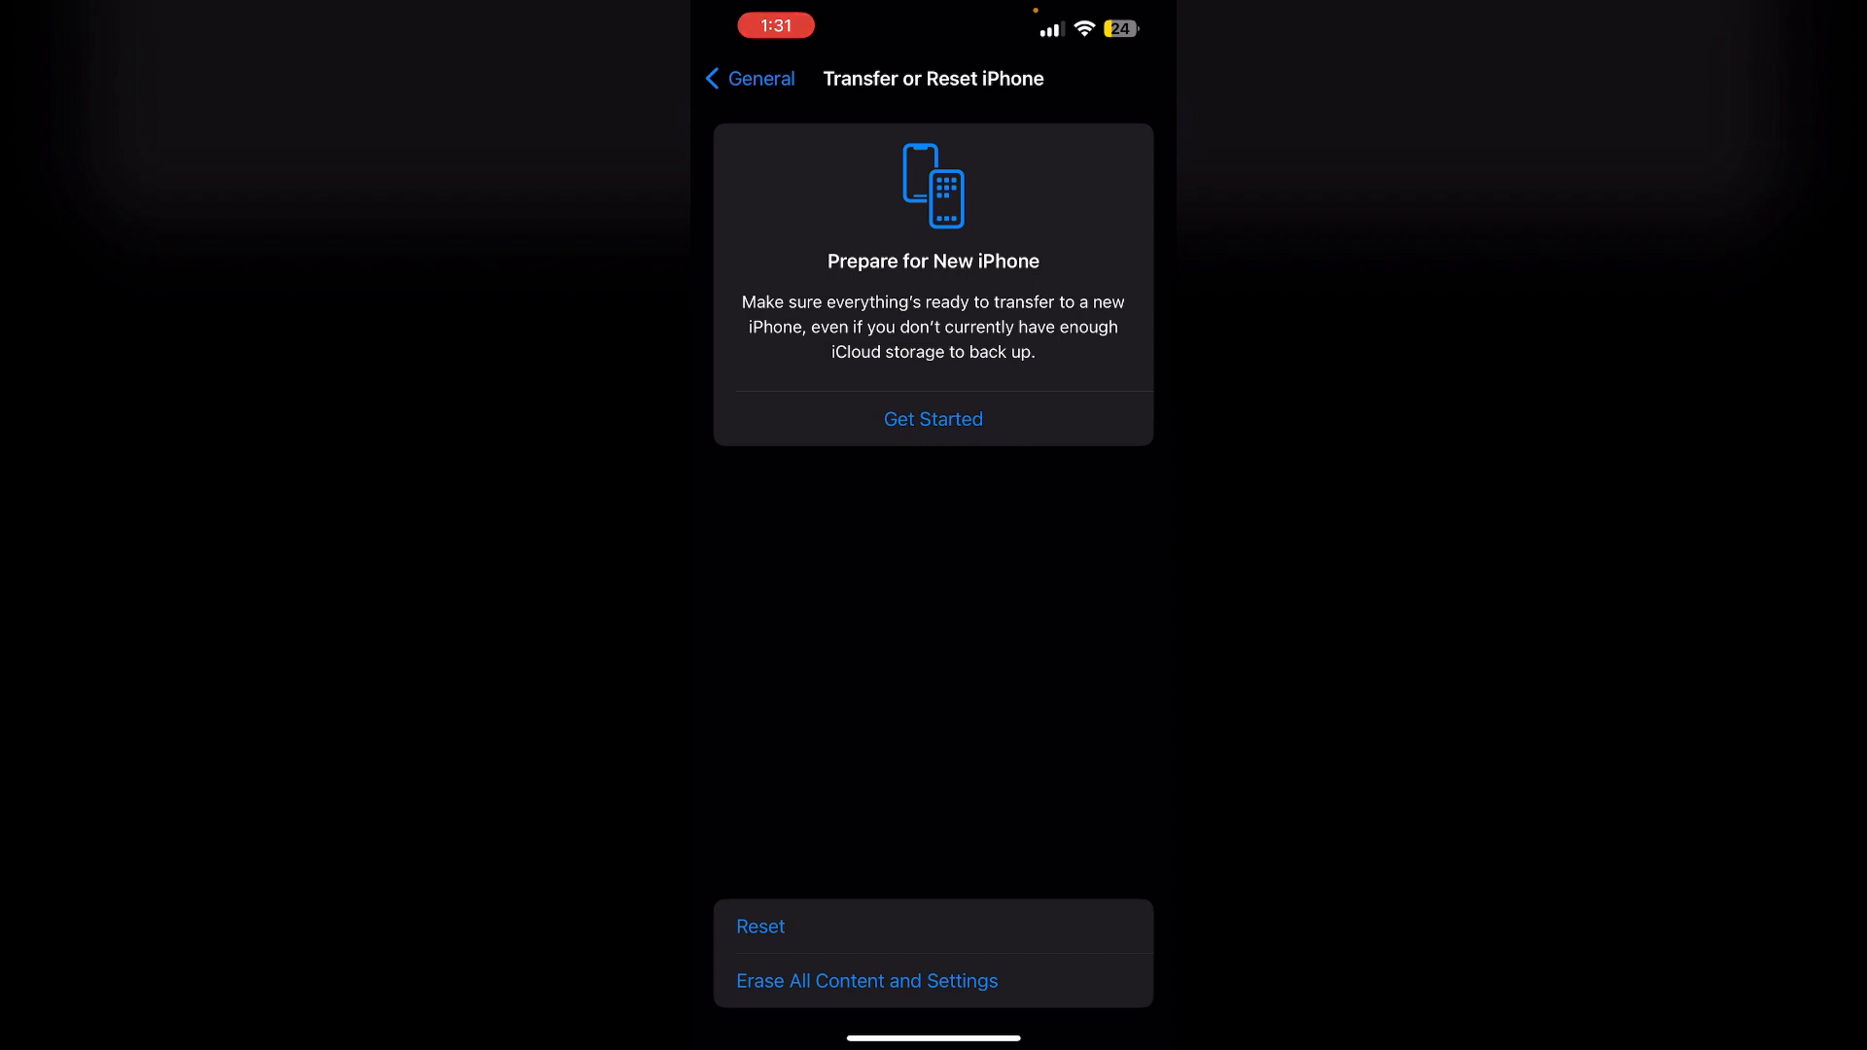
click(749, 78)
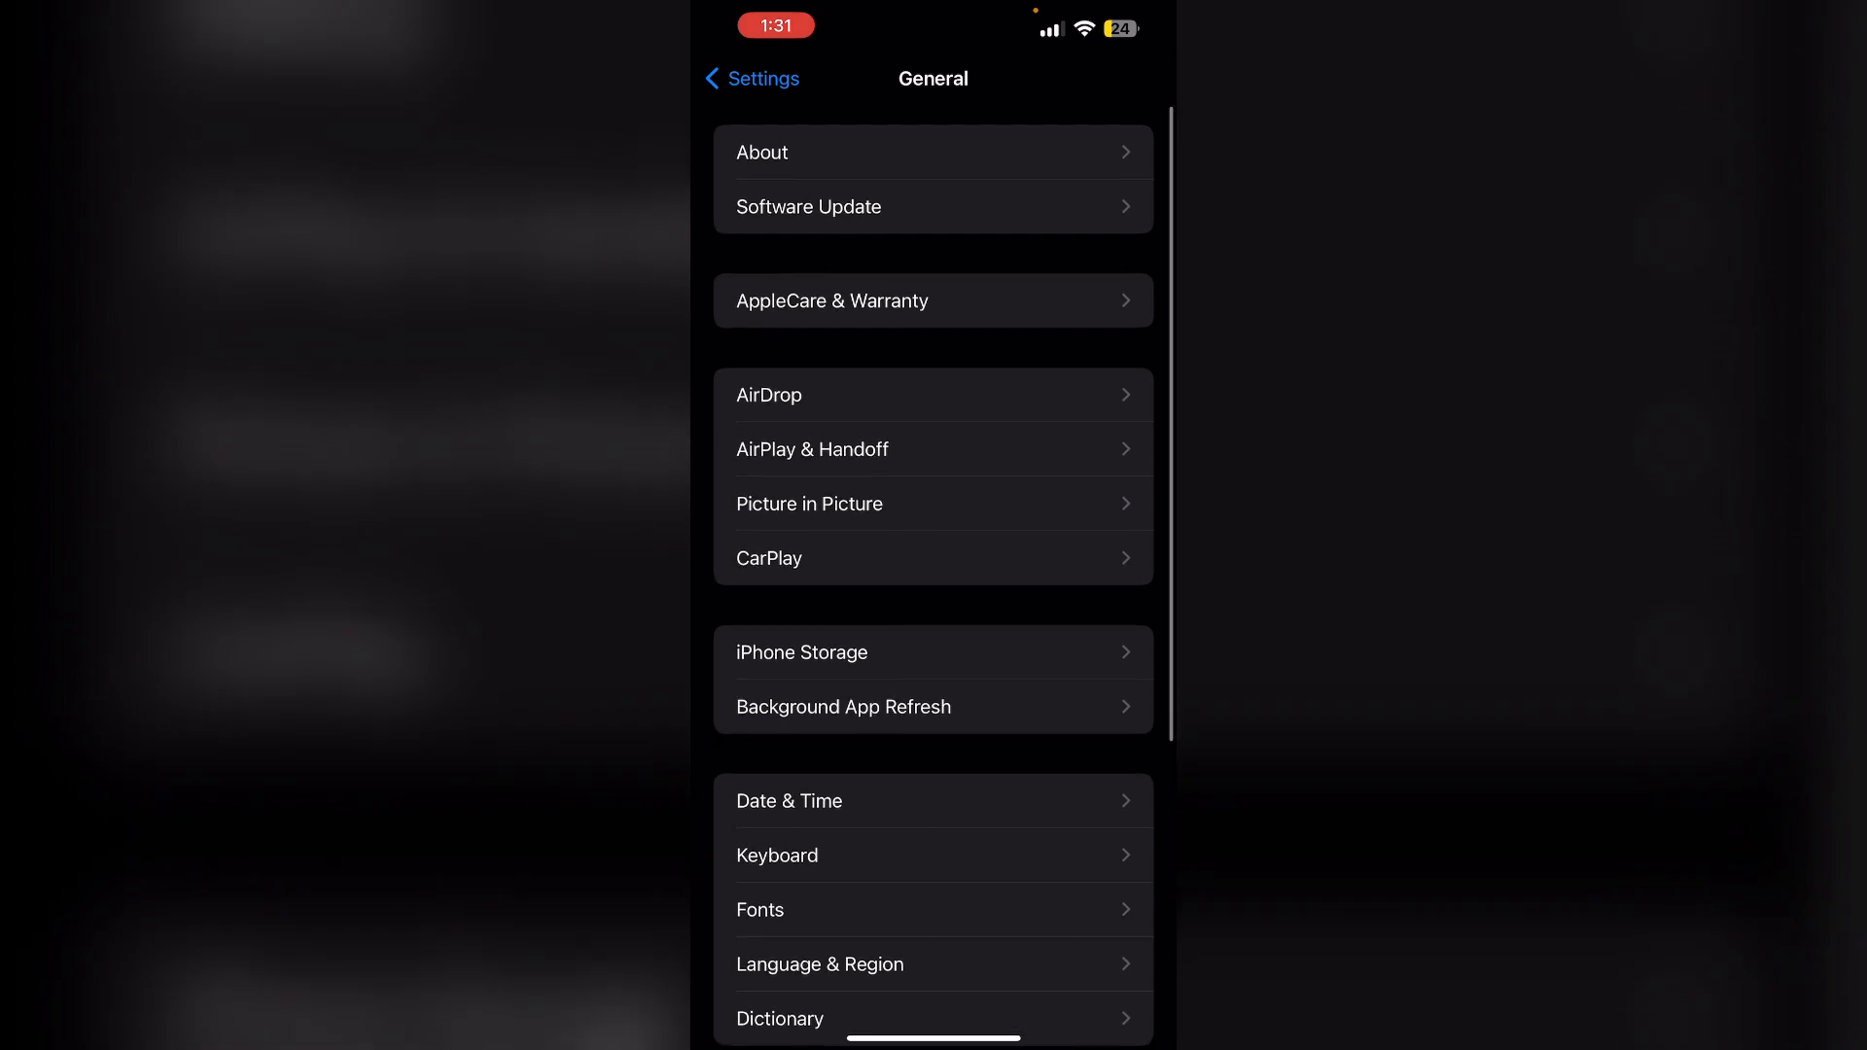
click(801, 652)
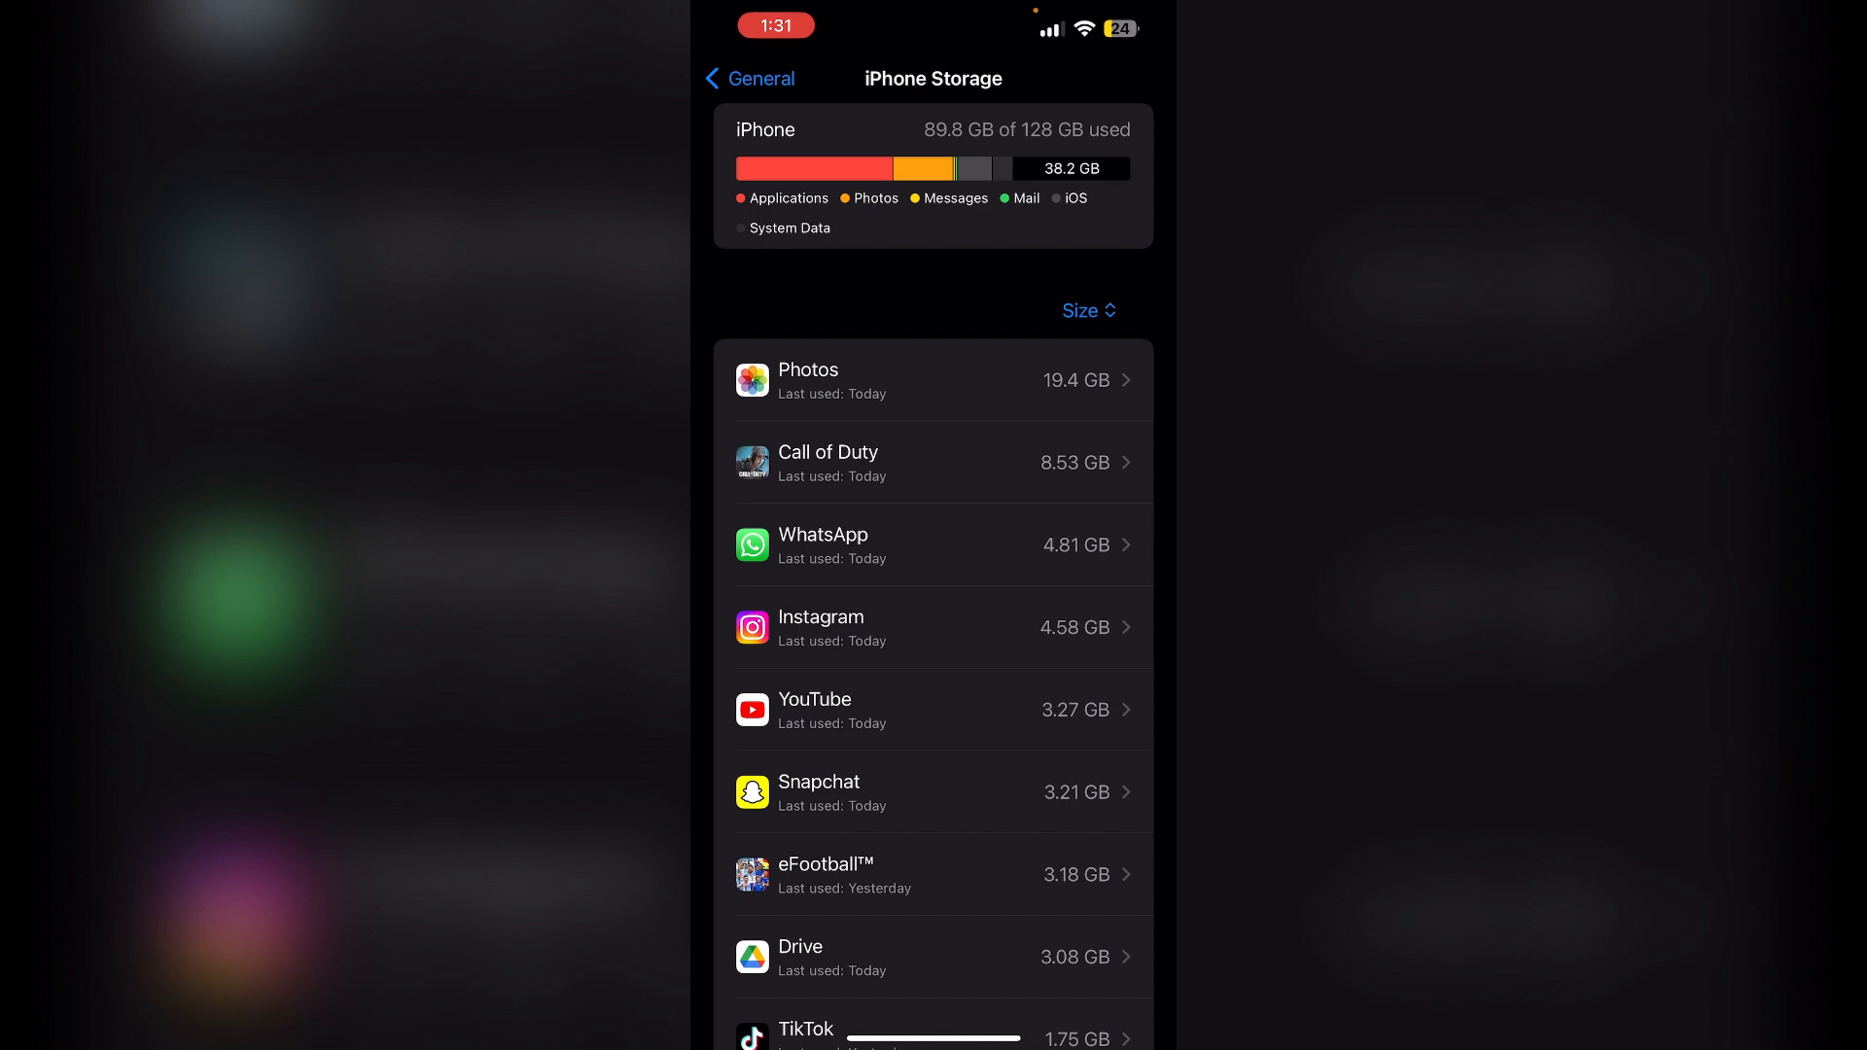
click(749, 78)
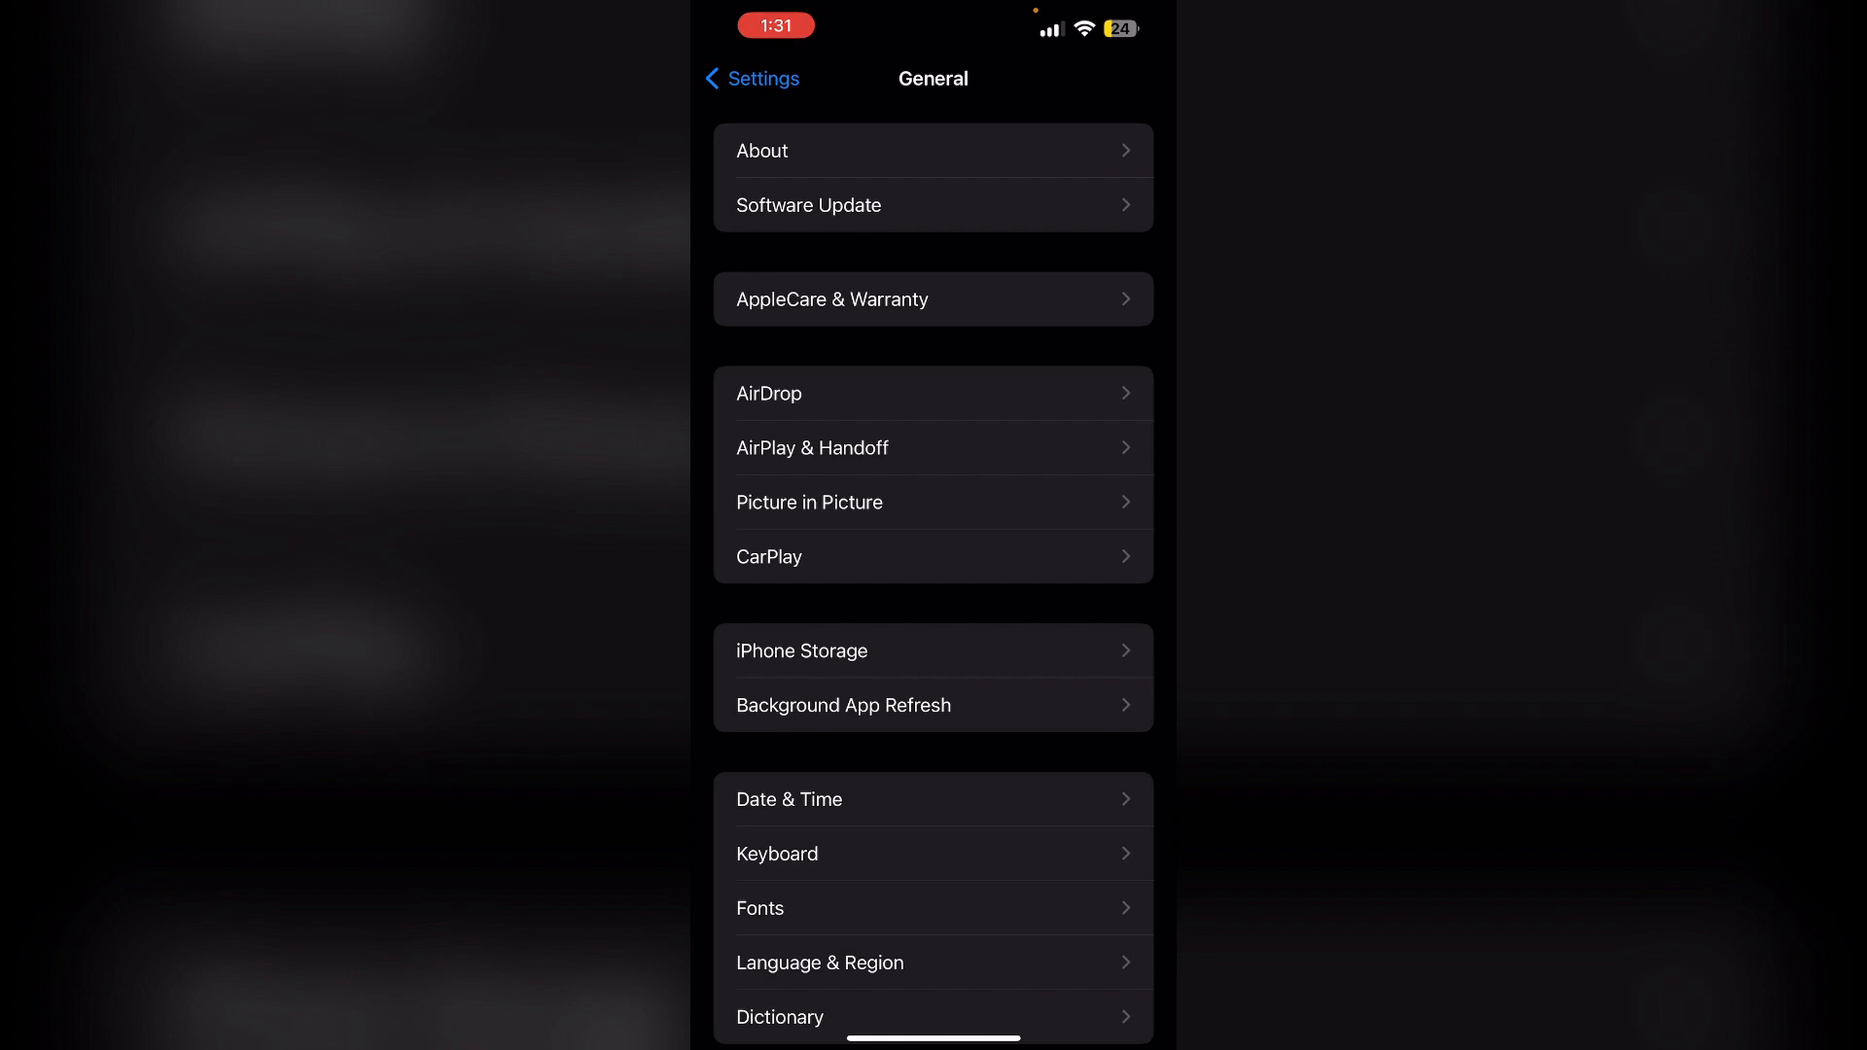
scroll(down, 3)
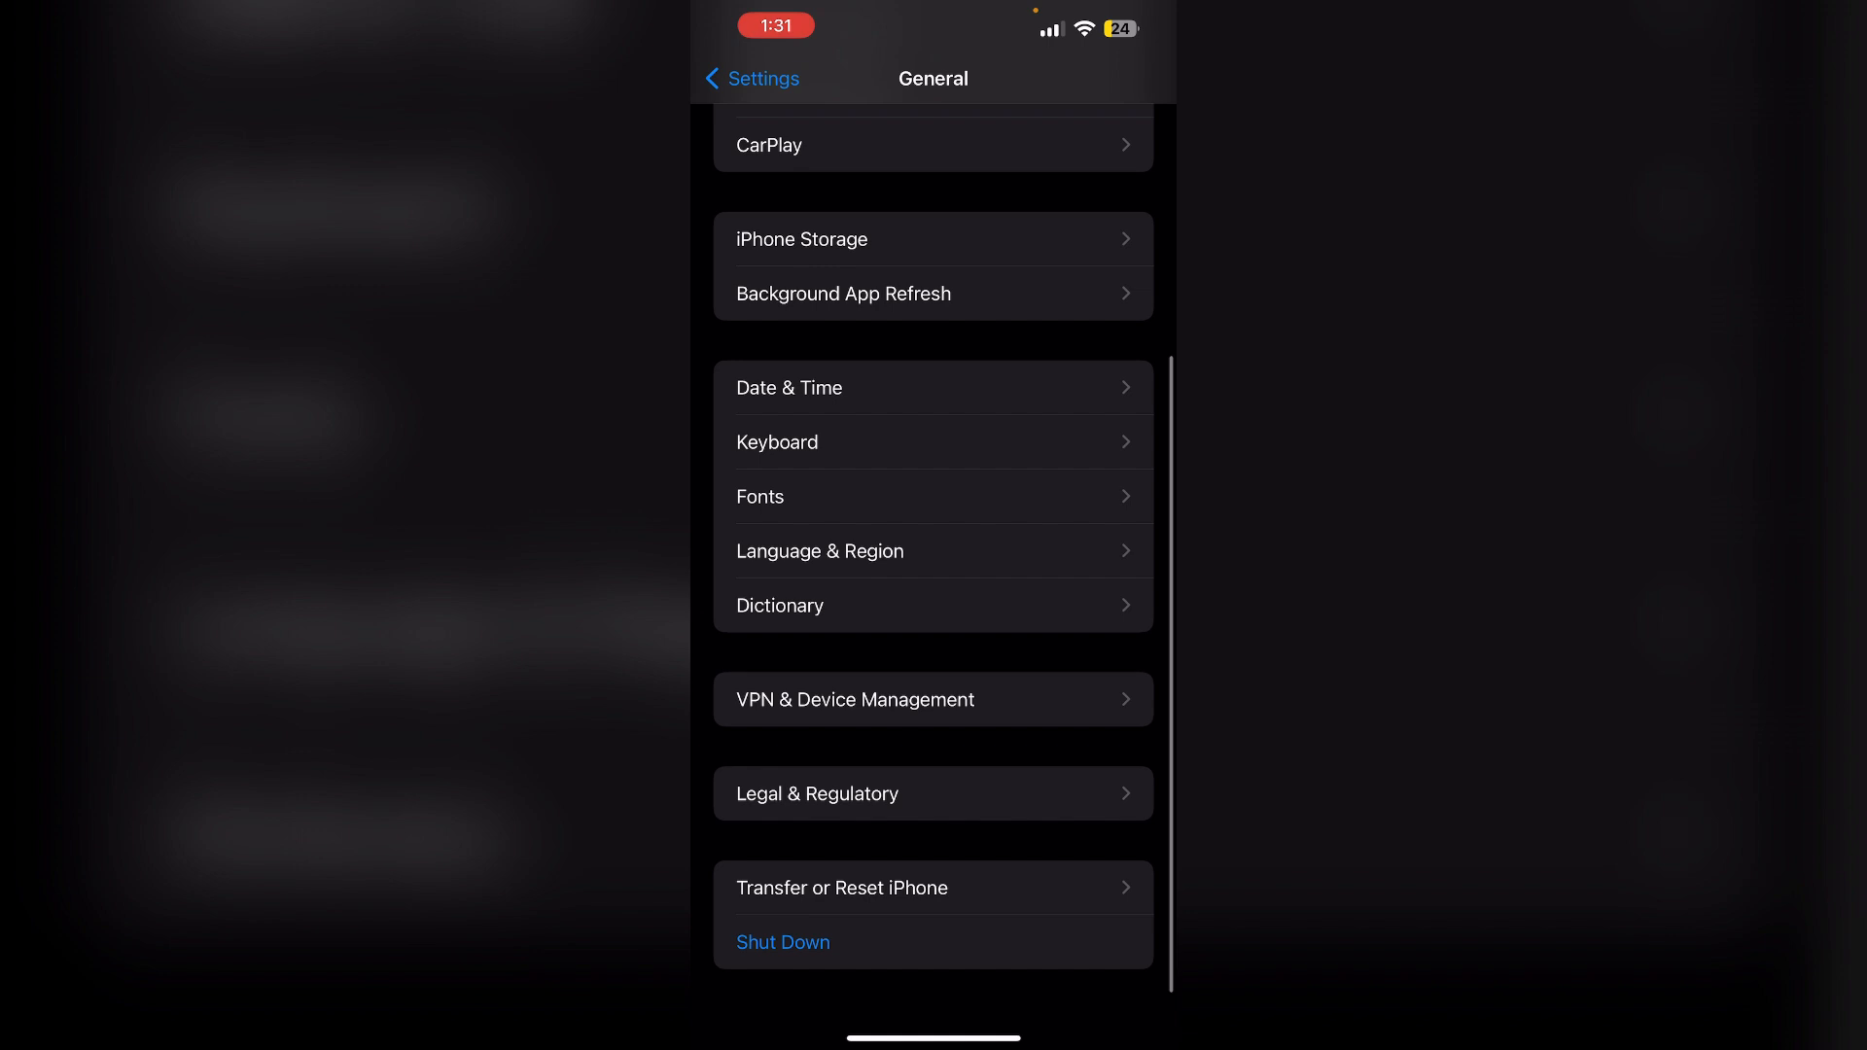